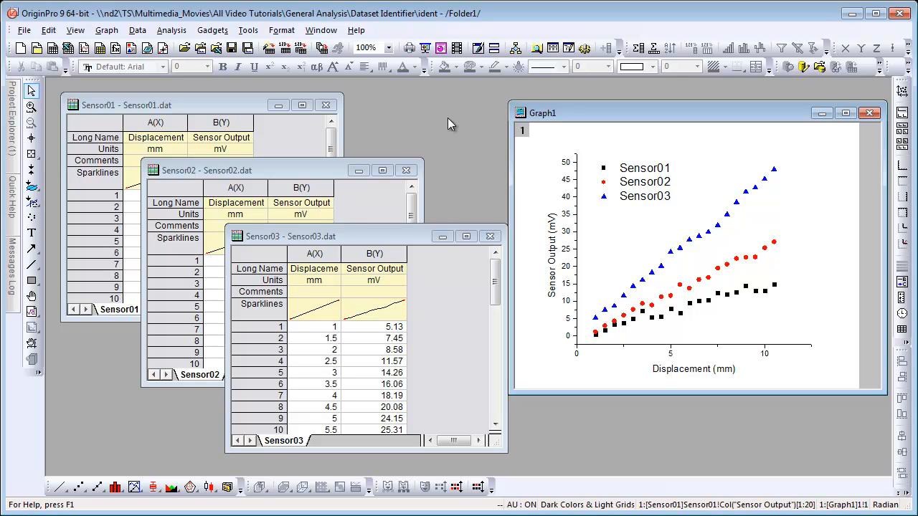
pyautogui.moveTo(338, 218)
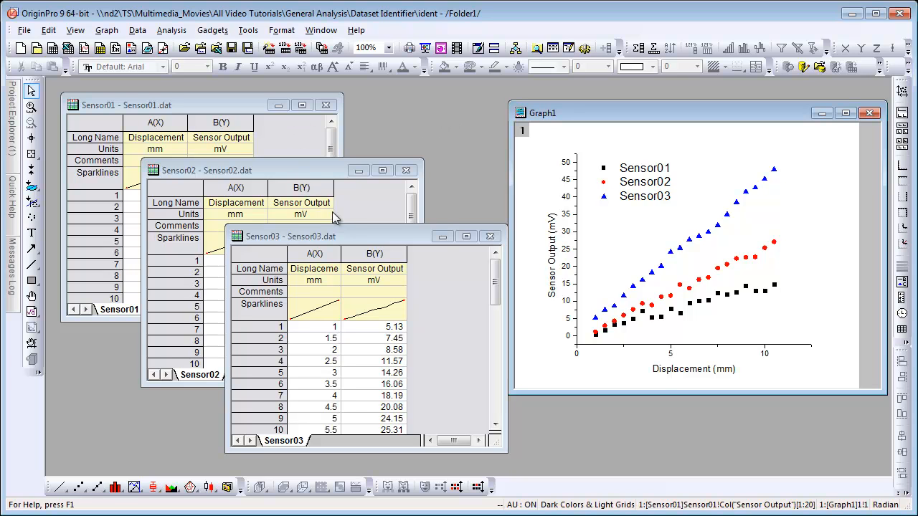
pyautogui.moveTo(399, 272)
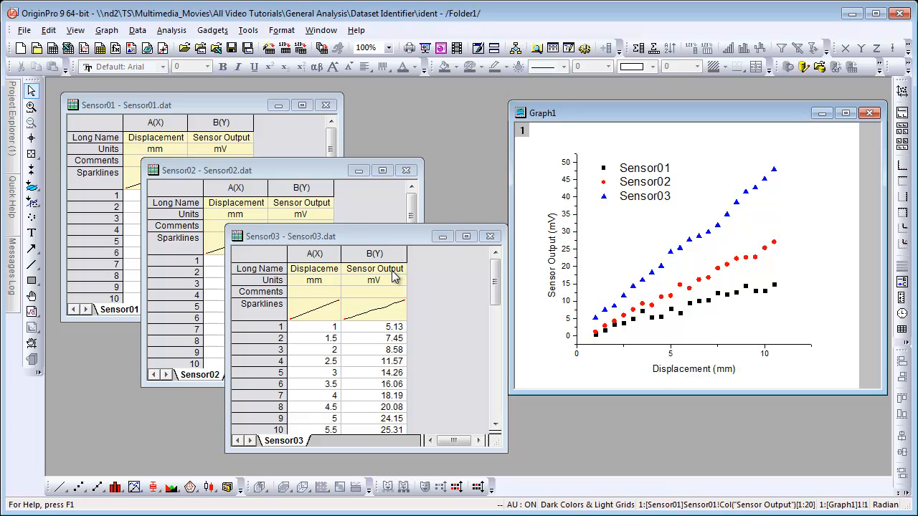
pyautogui.moveTo(149, 317)
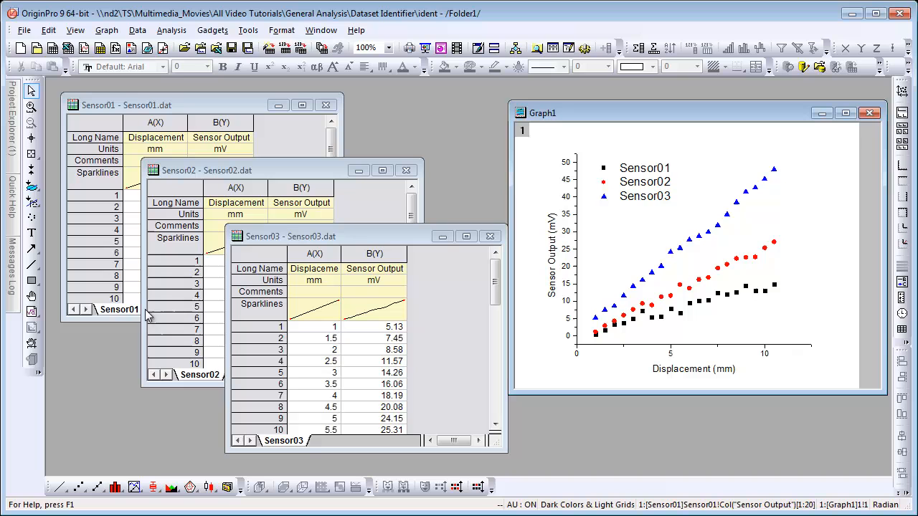
pyautogui.moveTo(265, 423)
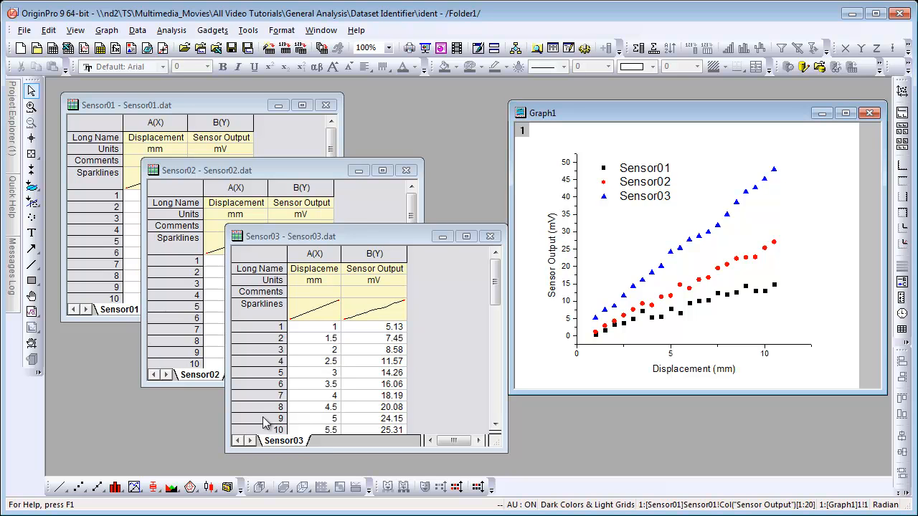
pyautogui.moveTo(329, 393)
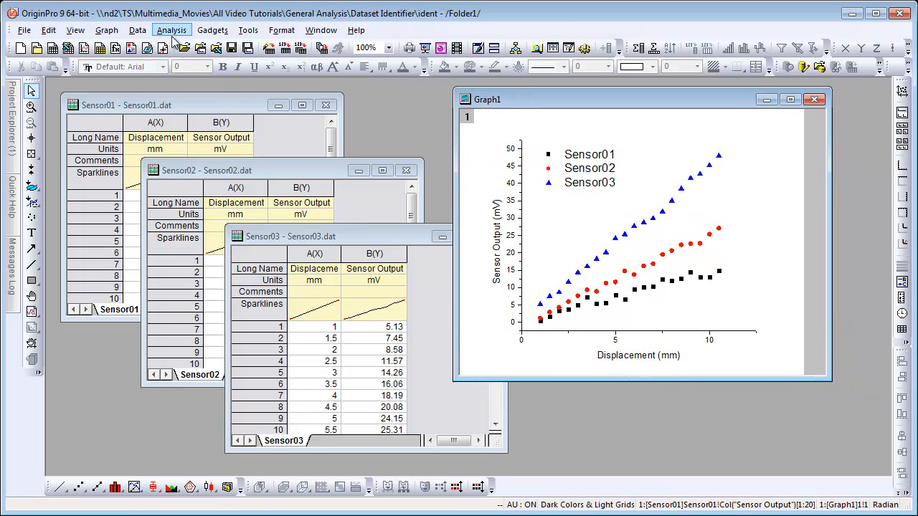
# Step: Run a linear fit taking all plots in the active layer — Sensor01, Sensor02, Sensor03 — as input
pyautogui.click(172, 29)
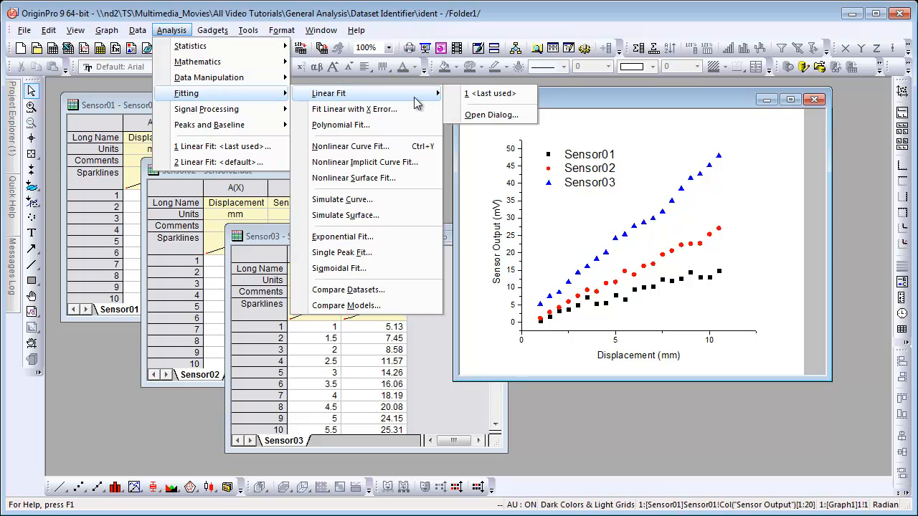
pyautogui.moveTo(491, 114)
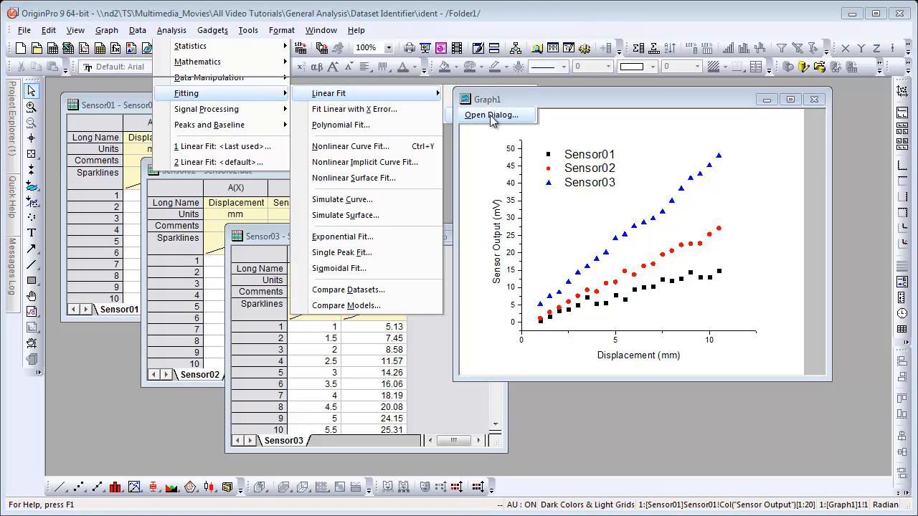
pyautogui.click(490, 115)
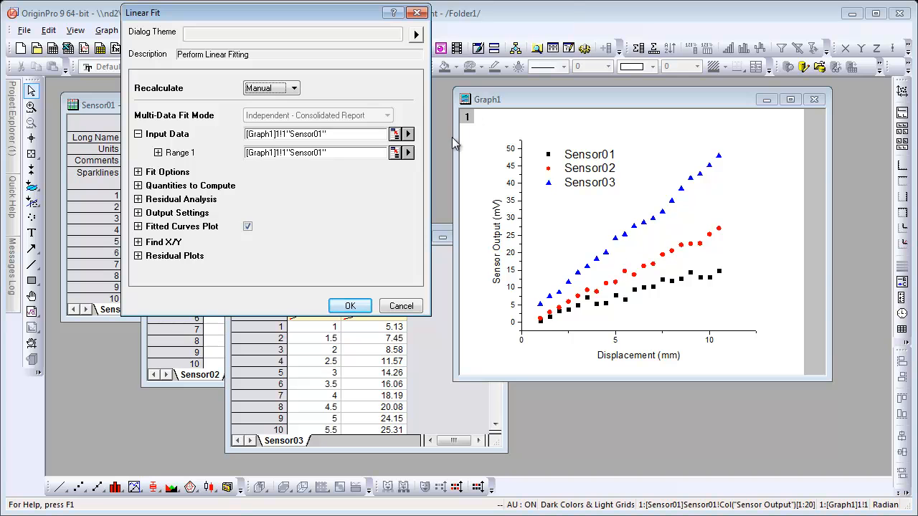
pyautogui.click(408, 135)
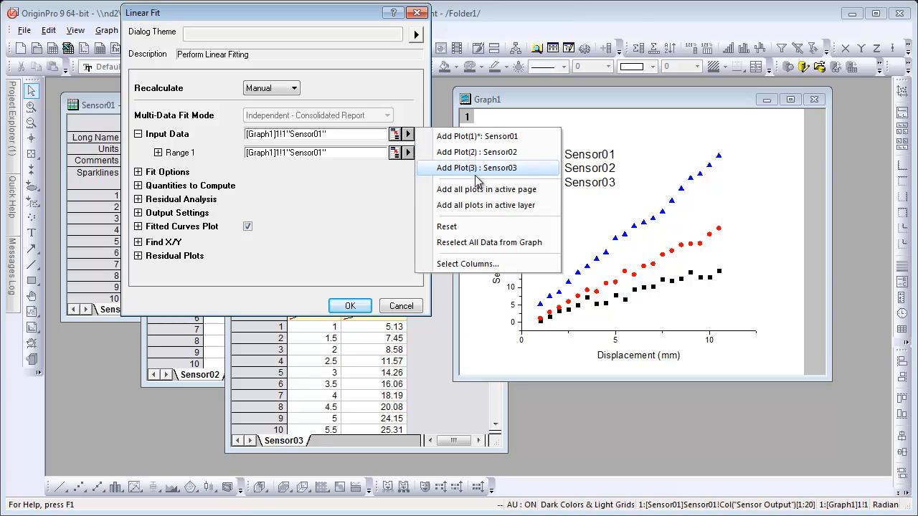
pyautogui.click(477, 167)
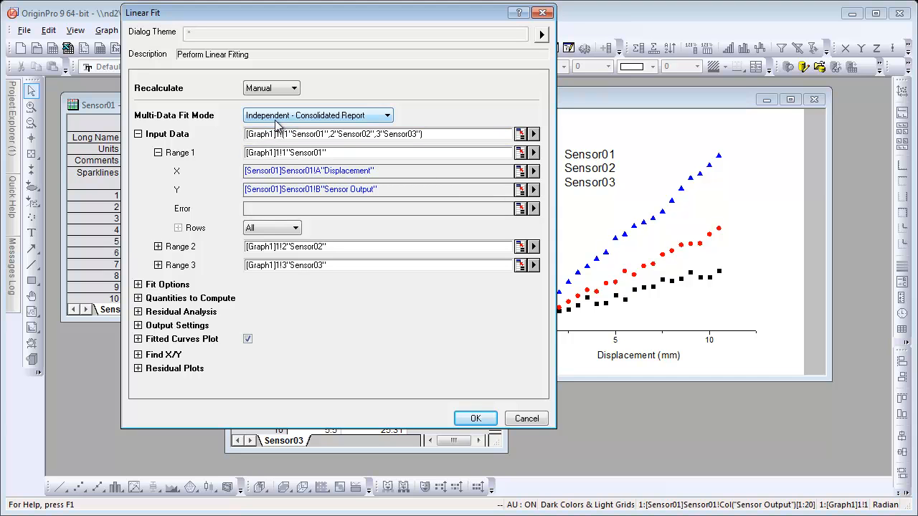
pyautogui.moveTo(342, 126)
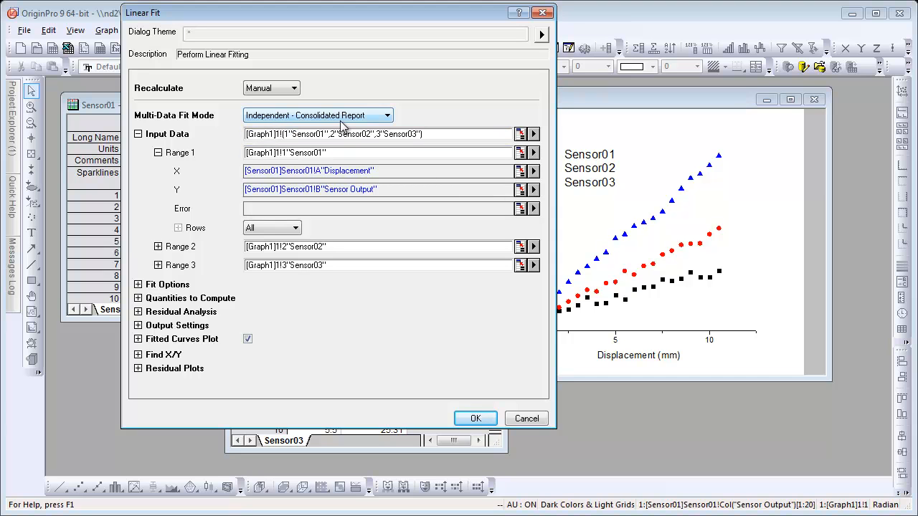
pyautogui.moveTo(477, 419)
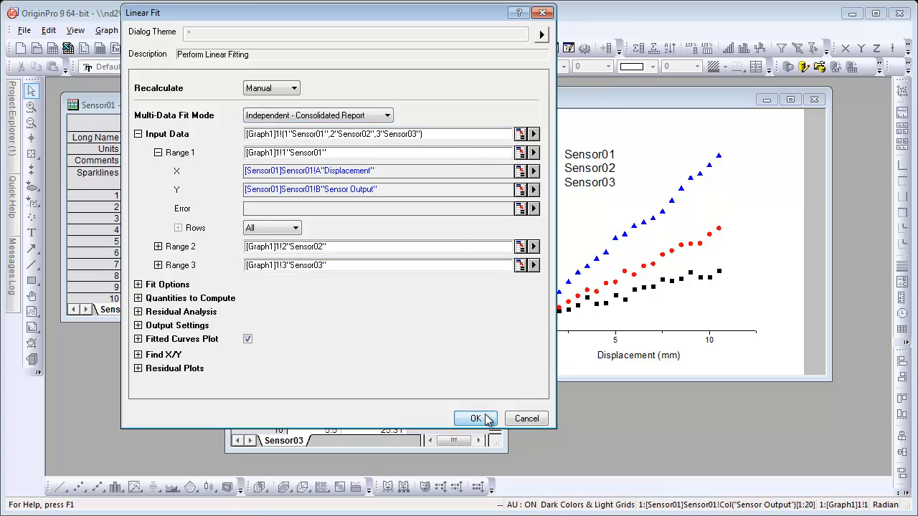
pyautogui.click(476, 419)
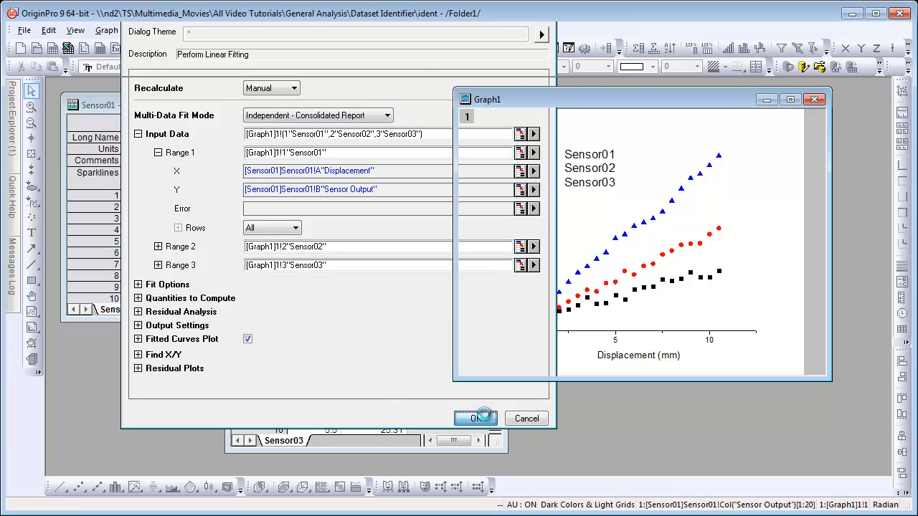
# Step: Maximize the Sensor01 workbook's FitLinear1 sheet to read the Parameters table
pyautogui.click(473, 419)
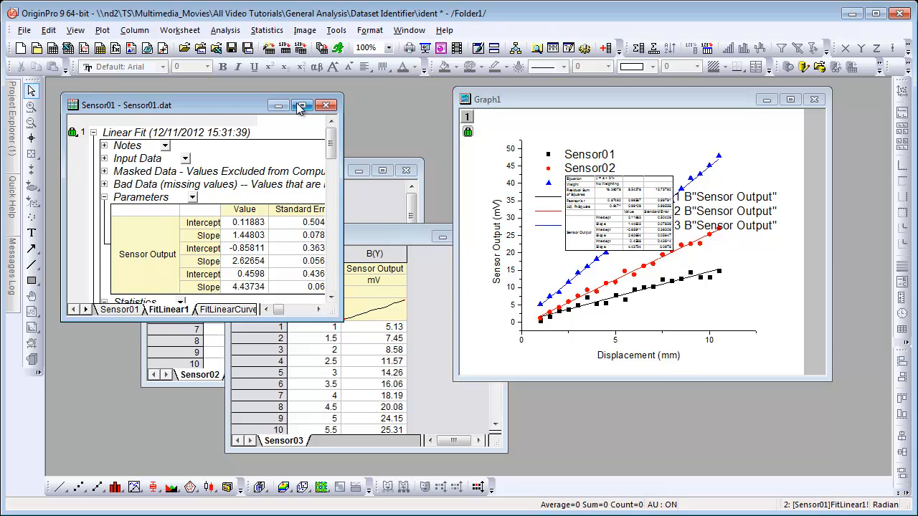
pyautogui.click(301, 106)
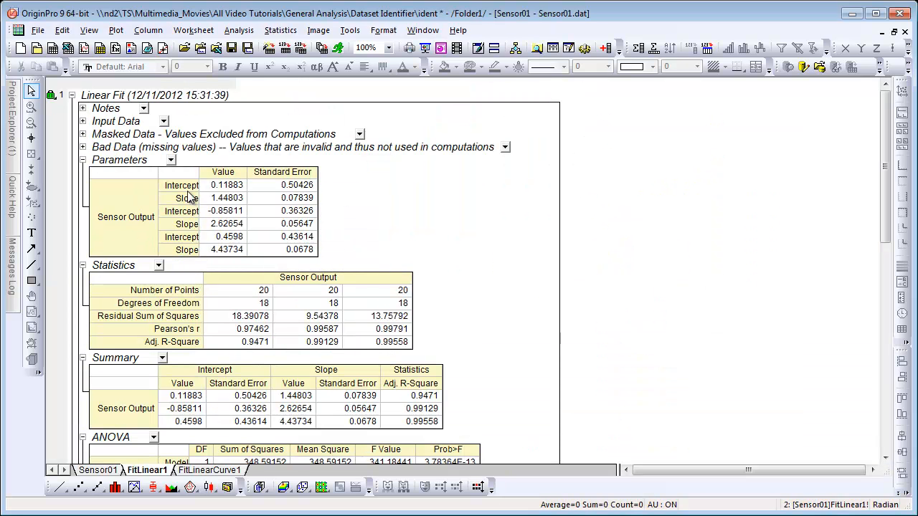
pyautogui.moveTo(130, 233)
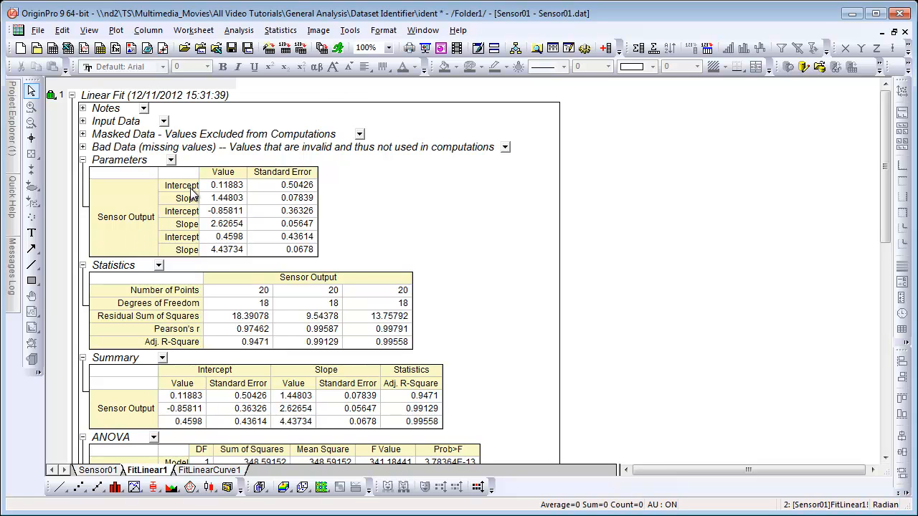
pyautogui.moveTo(238, 209)
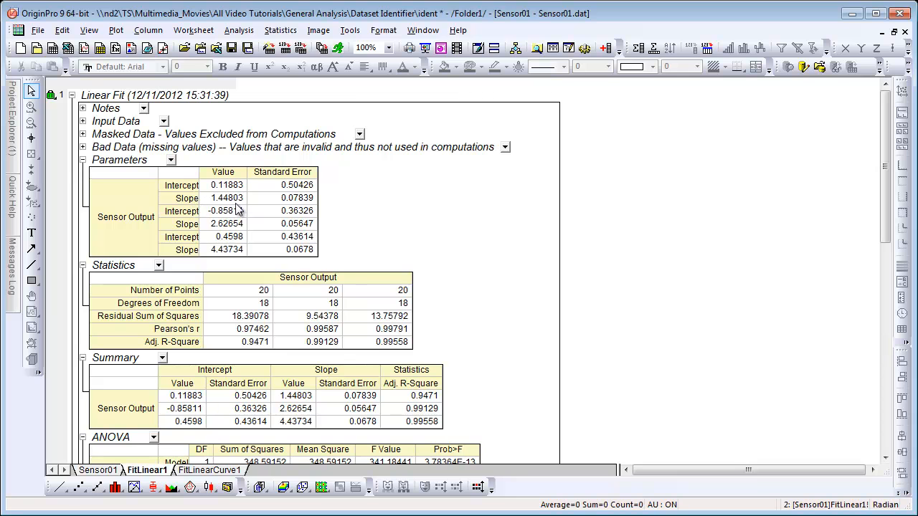
pyautogui.moveTo(128, 192)
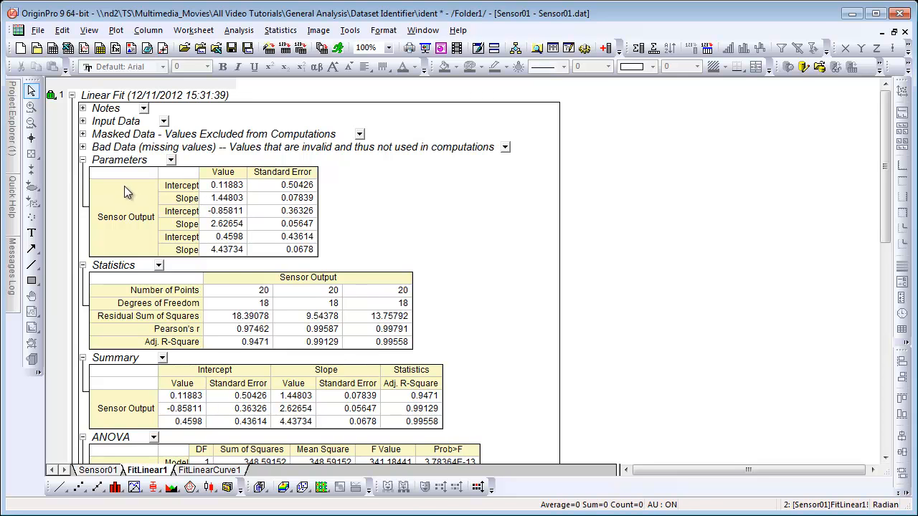
# Step: Set the Parameters table's Dataset Identifier to Sheet Name via its context menu
pyautogui.rightClick(126, 192)
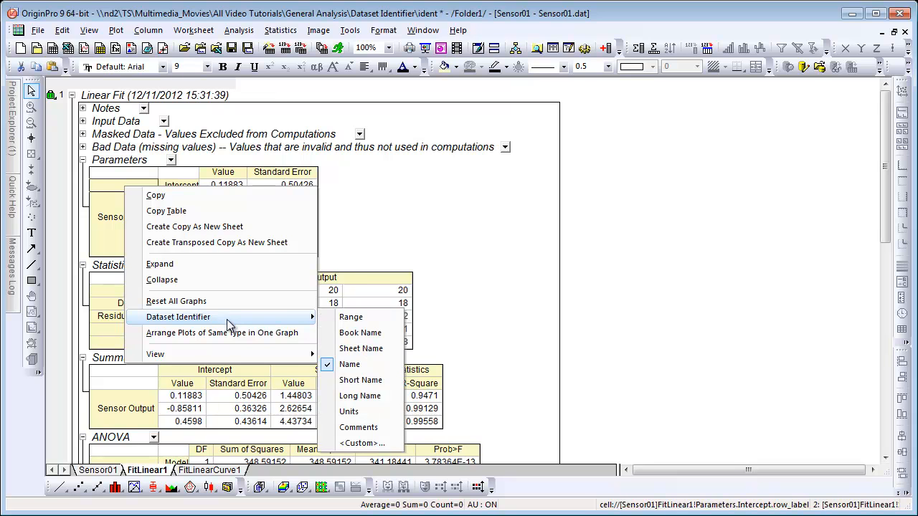
pyautogui.moveTo(361, 348)
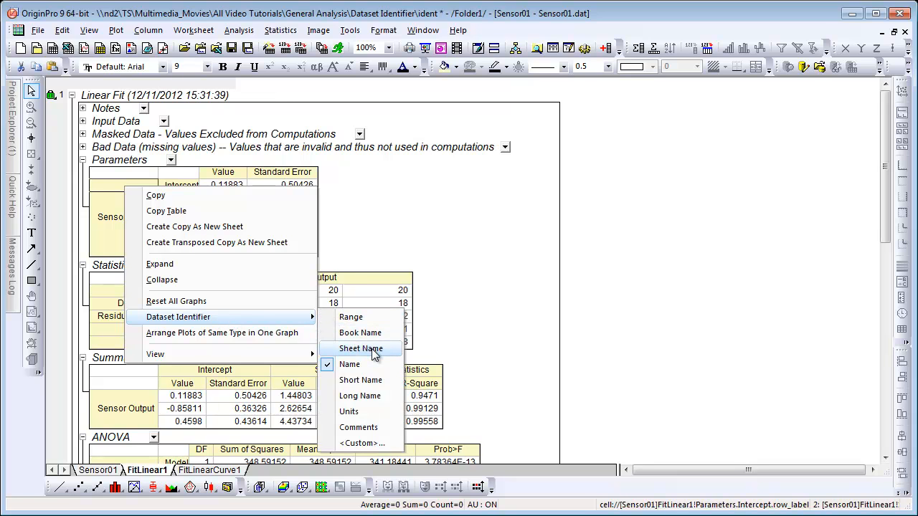
pyautogui.click(350, 364)
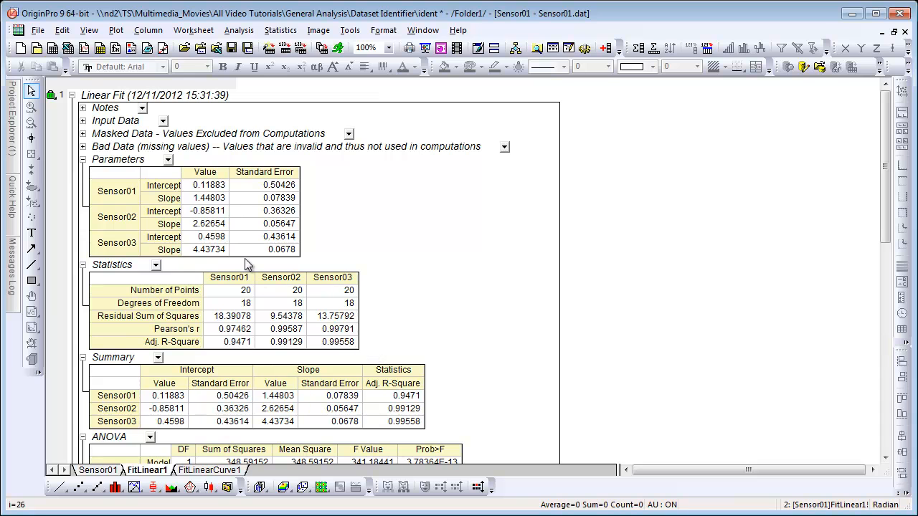
pyautogui.moveTo(118, 209)
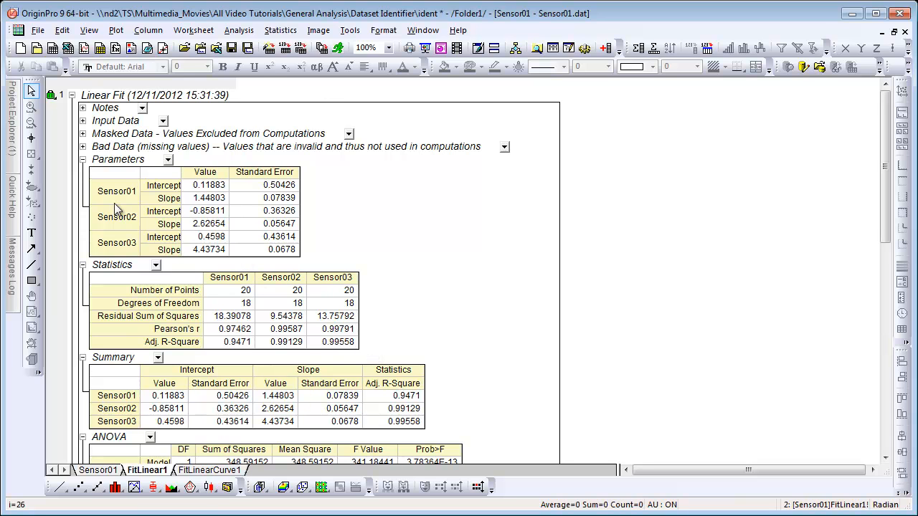
pyautogui.moveTo(181, 206)
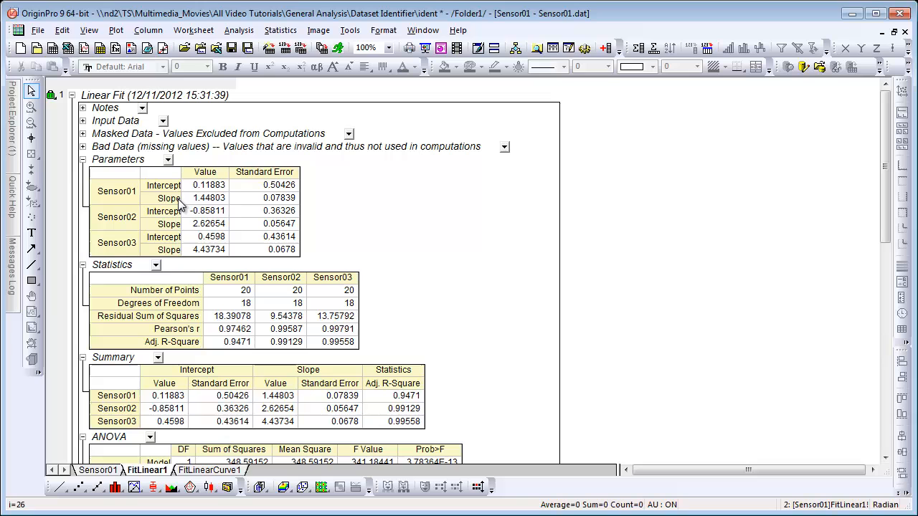
pyautogui.moveTo(132, 230)
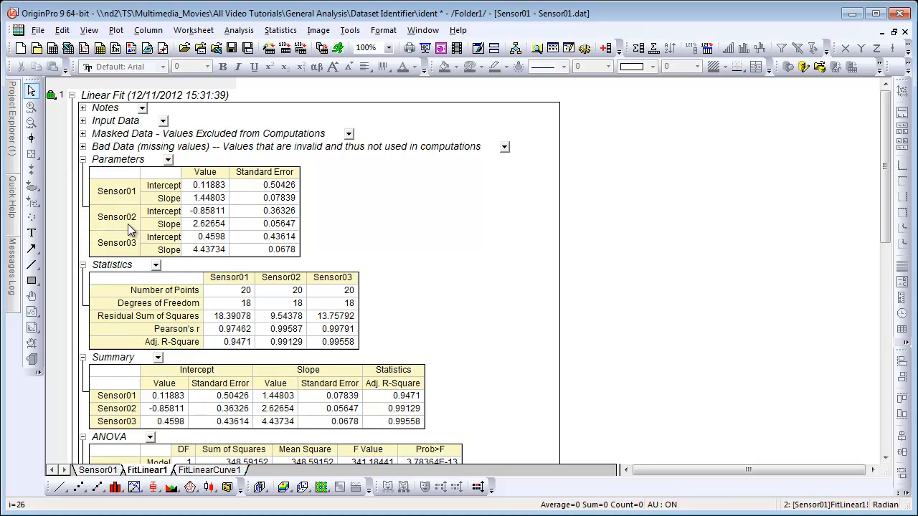
pyautogui.moveTo(132, 244)
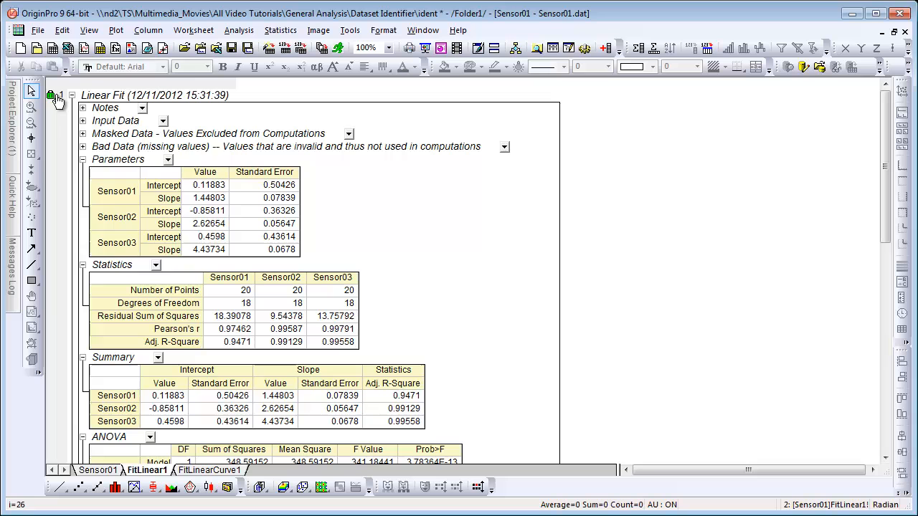
# Step: Change Parameters from the recalculate lock and expand Output Settings in Linear Fit
pyautogui.click(53, 94)
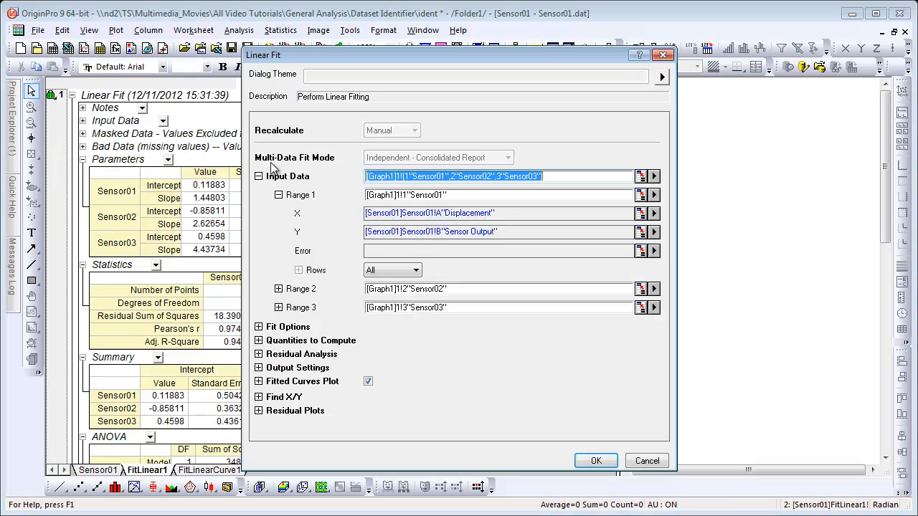
pyautogui.moveTo(328, 189)
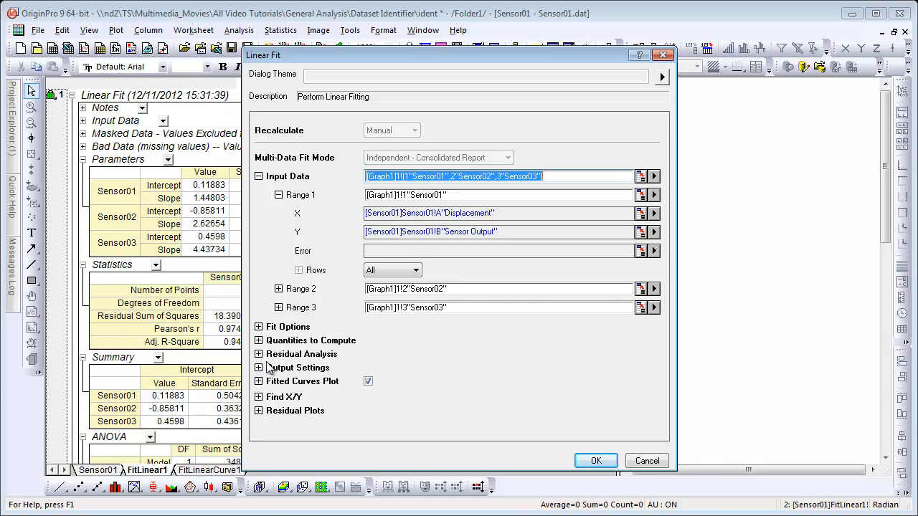
pyautogui.click(258, 367)
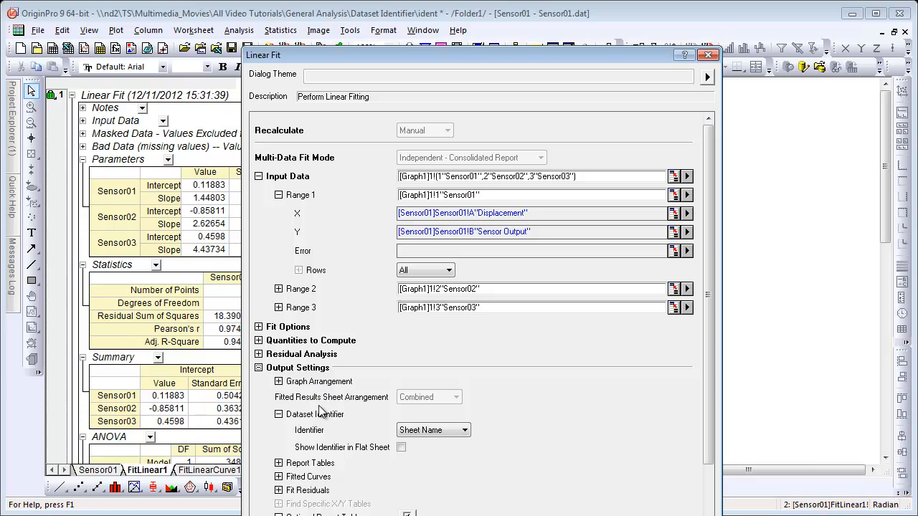
pyautogui.moveTo(351, 433)
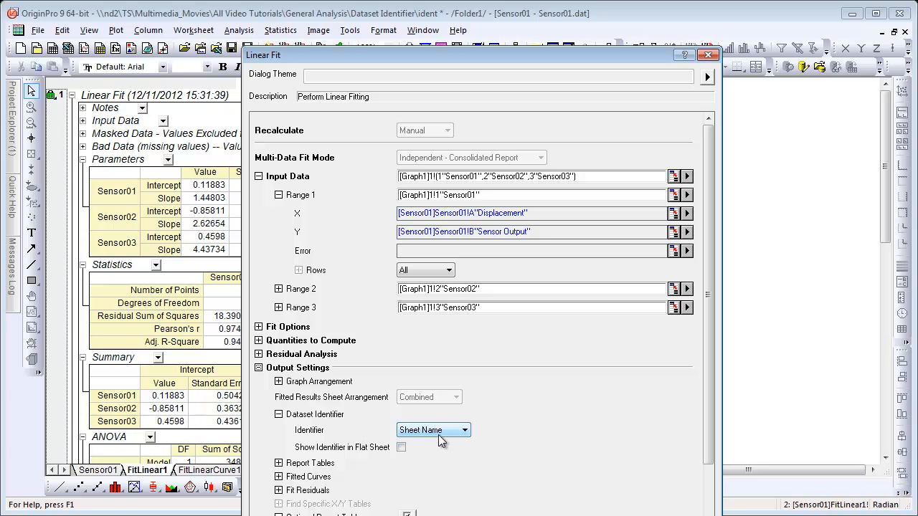
pyautogui.moveTo(459, 441)
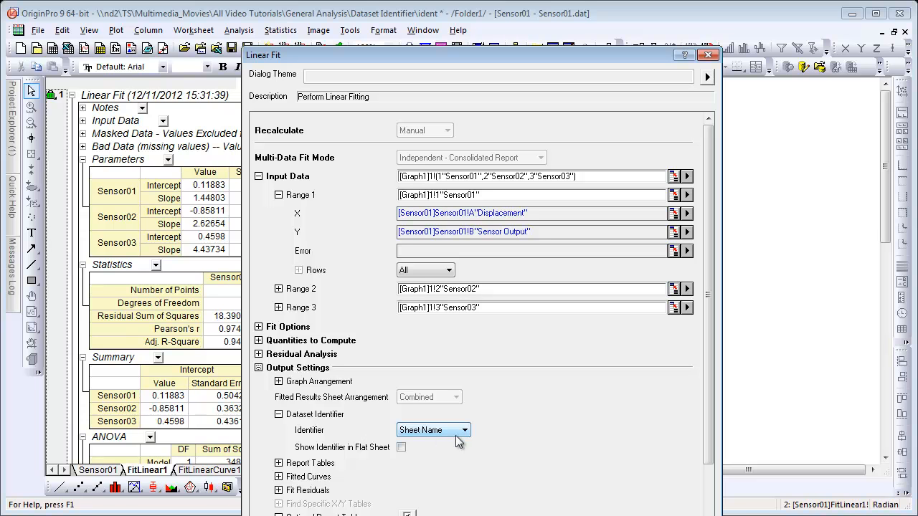
# Step: Choose <Custom> as the dataset identifier and focus the empty Custom Identifier box
pyautogui.click(465, 430)
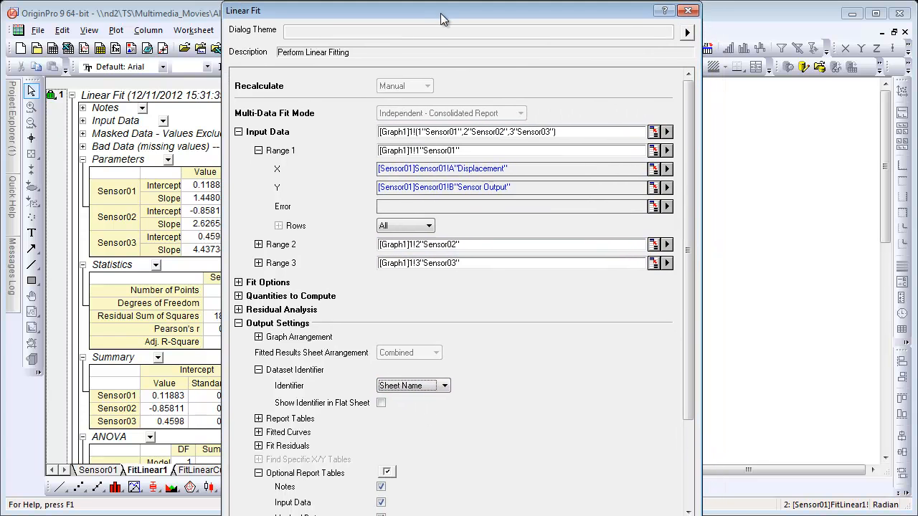
pyautogui.click(444, 386)
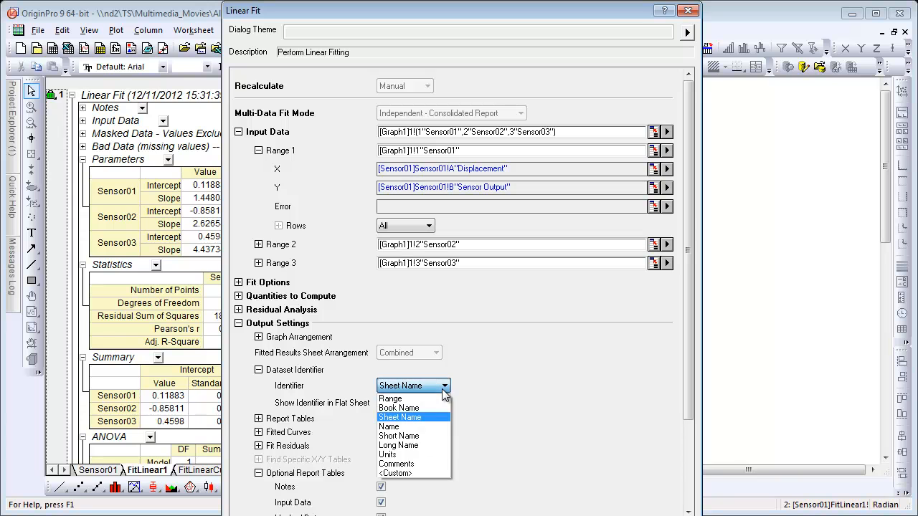
pyautogui.click(395, 473)
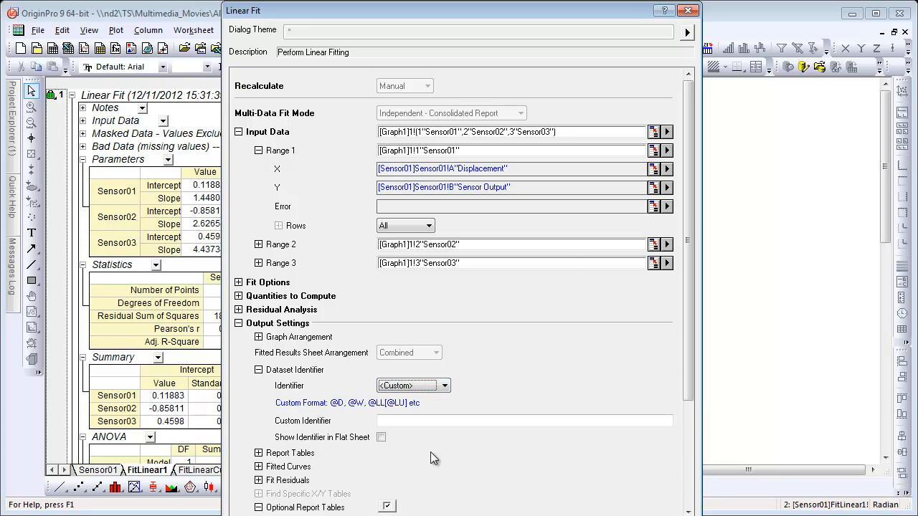
pyautogui.click(524, 420)
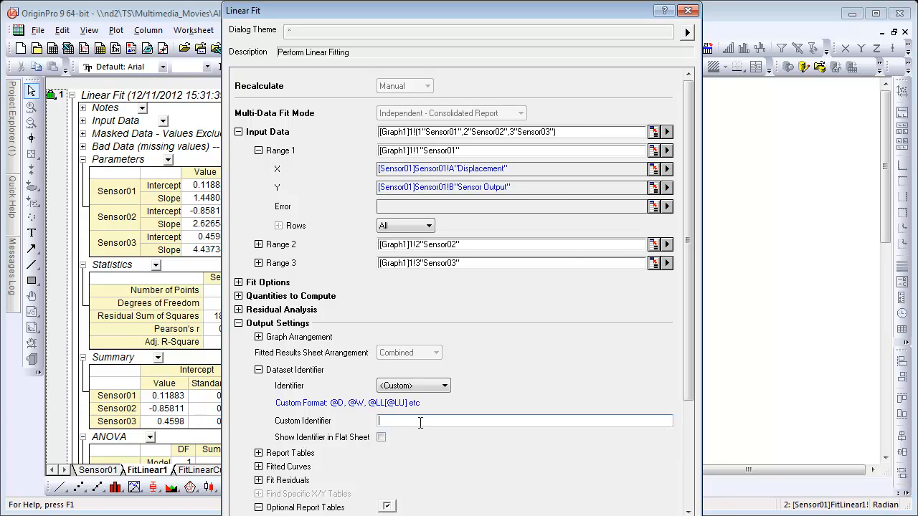
pyautogui.moveTo(355, 409)
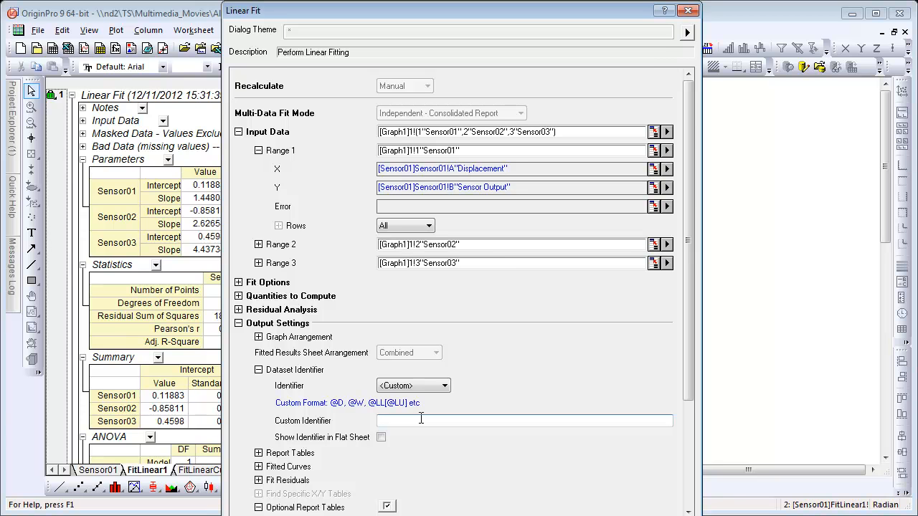
pyautogui.click(523, 420)
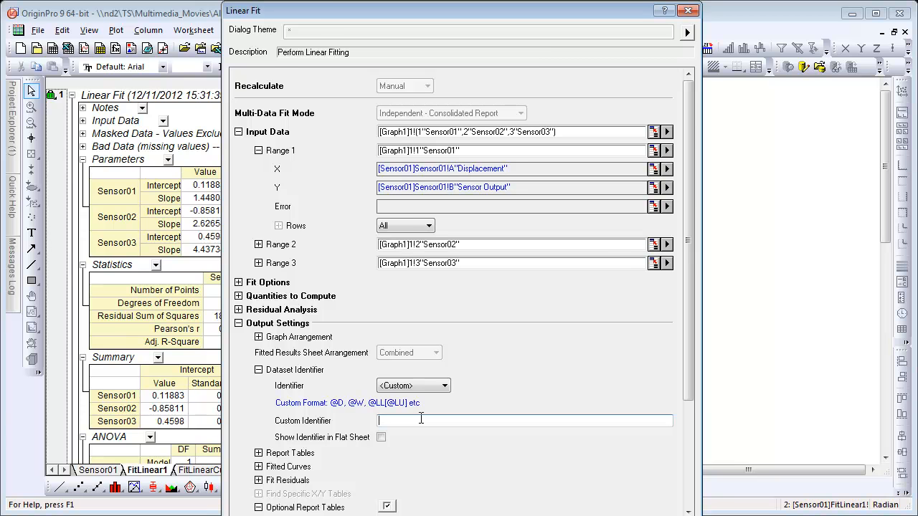